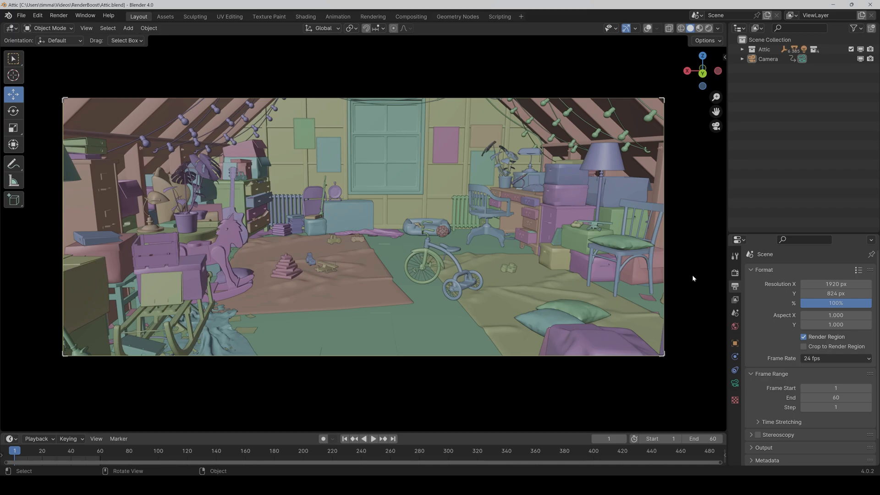
pyautogui.moveTo(735, 285)
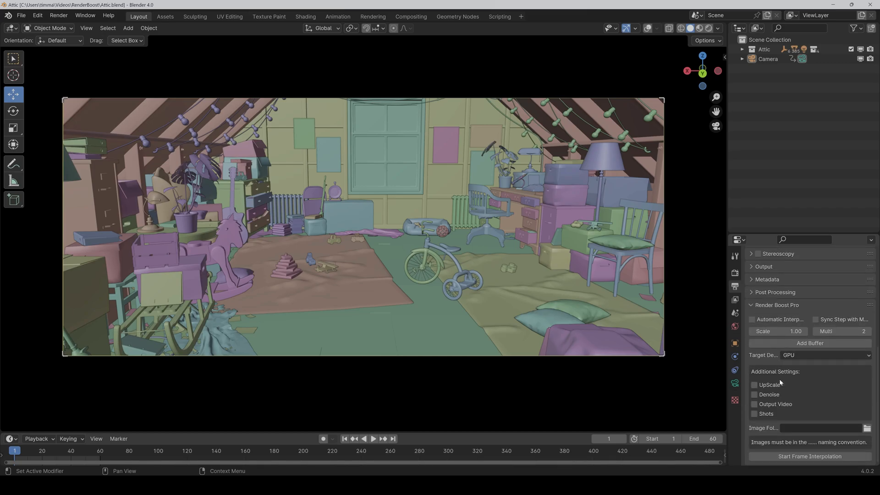
pyautogui.moveTo(822, 374)
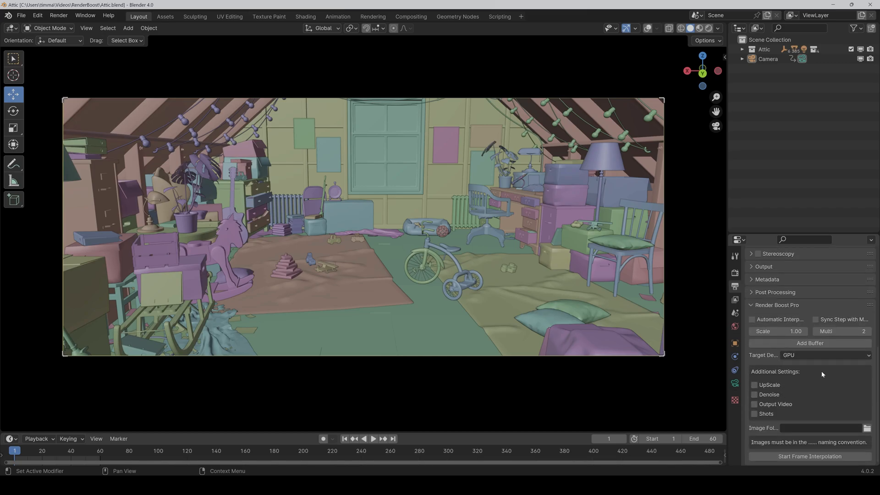
# Enable Sync Step with Multi and toggle Automatic Interpolation on and off
pyautogui.click(816, 319)
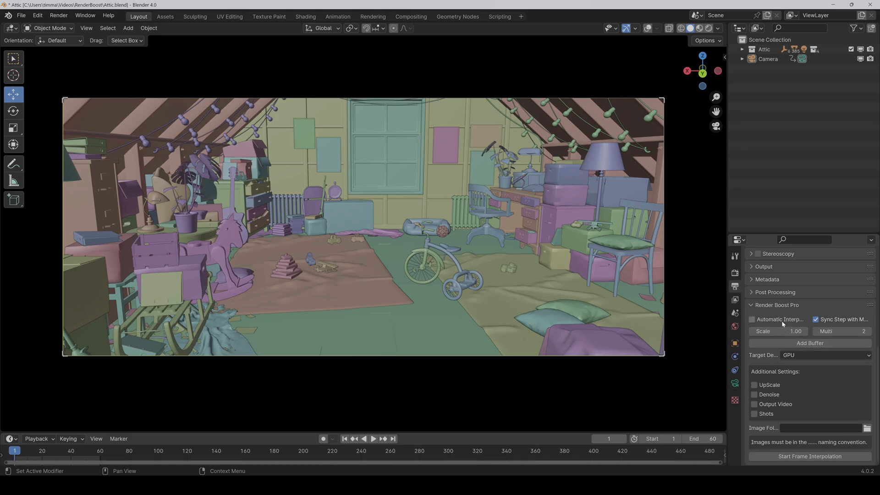
pyautogui.click(753, 319)
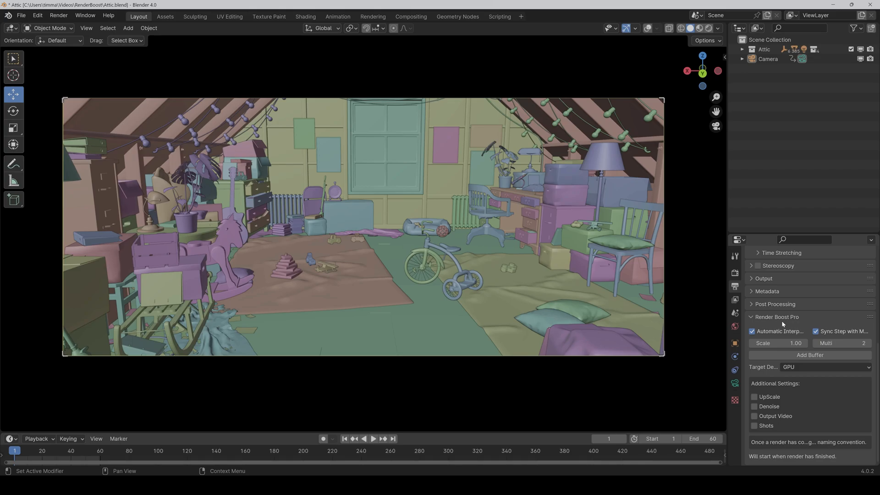
pyautogui.click(753, 332)
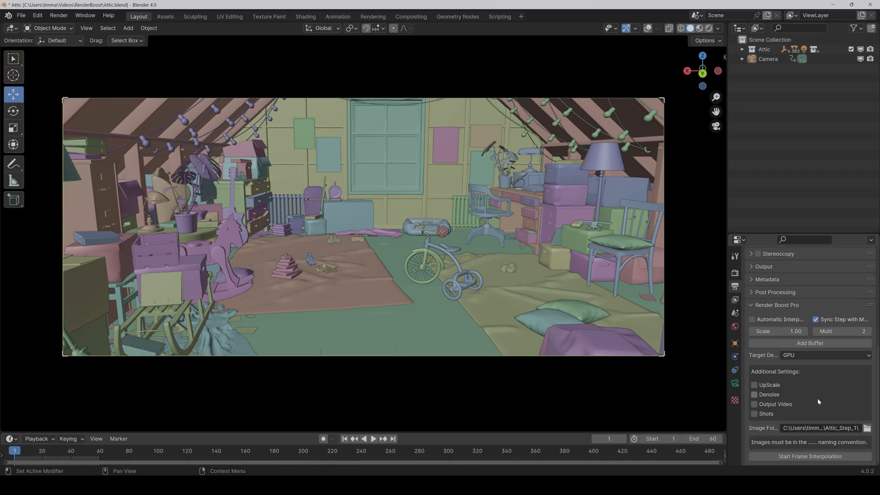
pyautogui.moveTo(814, 431)
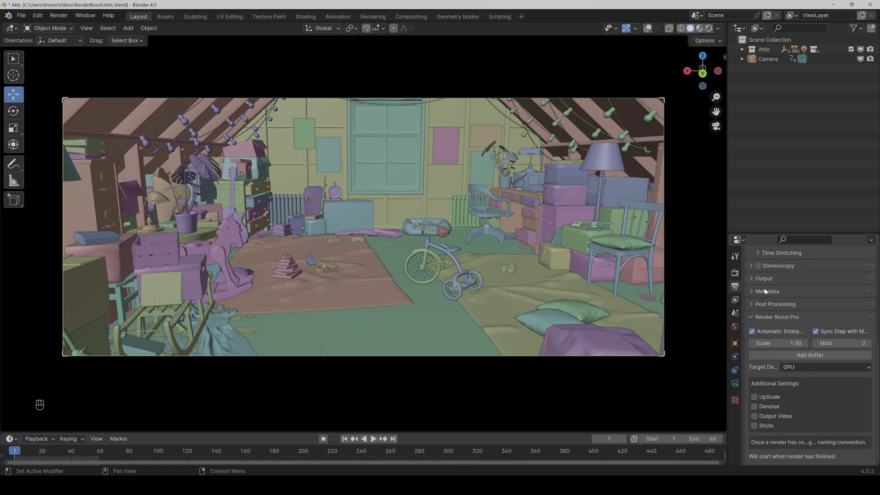
# Briefly expand and collapse the Output panel, then leave Automatic Interpolation enabled
pyautogui.click(763, 279)
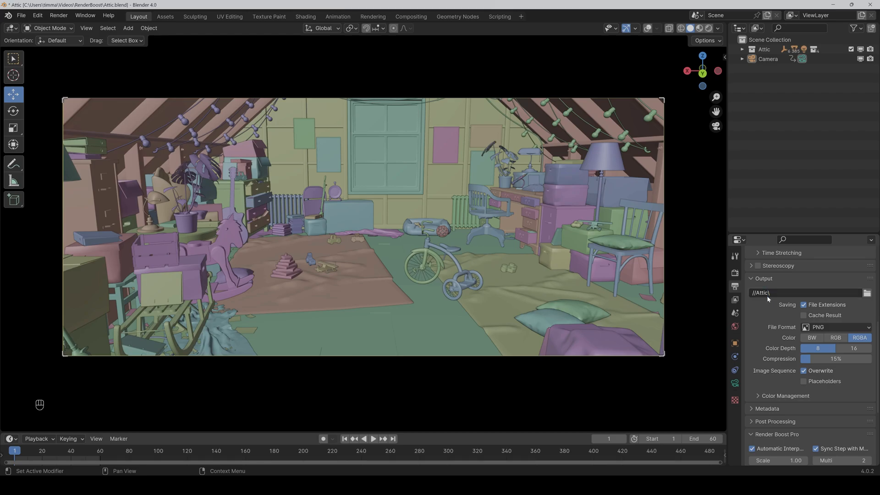
pyautogui.click(757, 278)
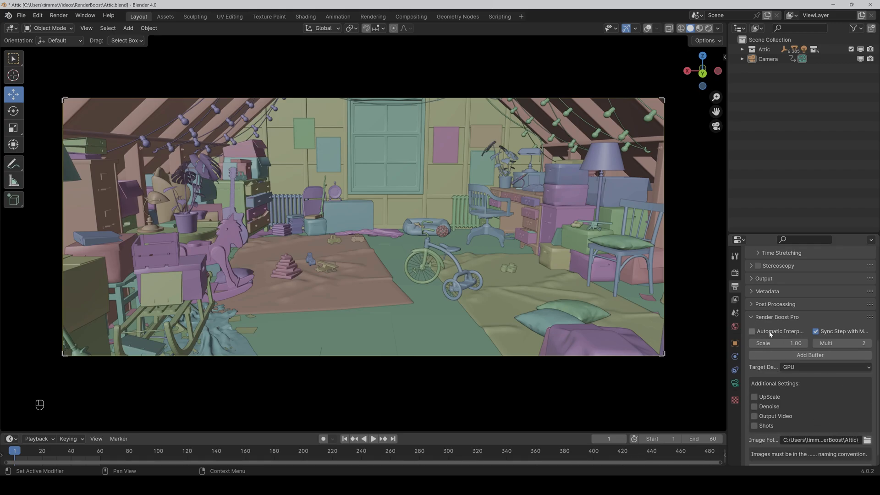
pyautogui.click(753, 332)
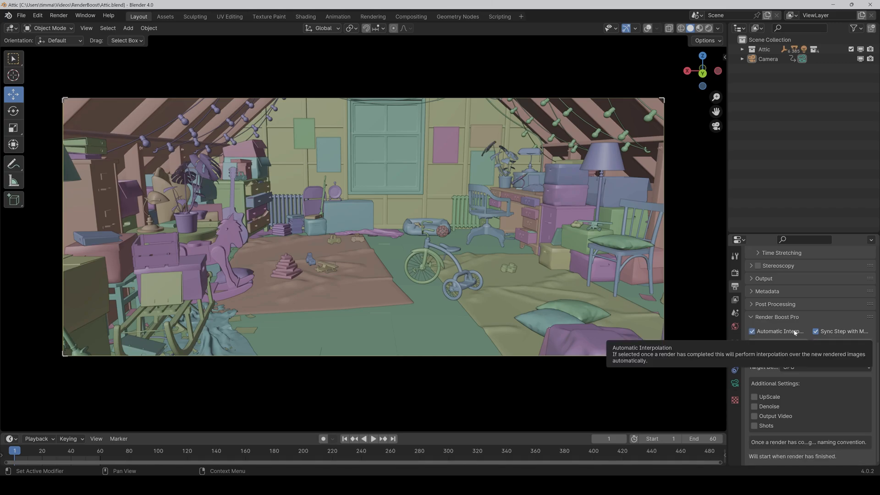
pyautogui.moveTo(825, 331)
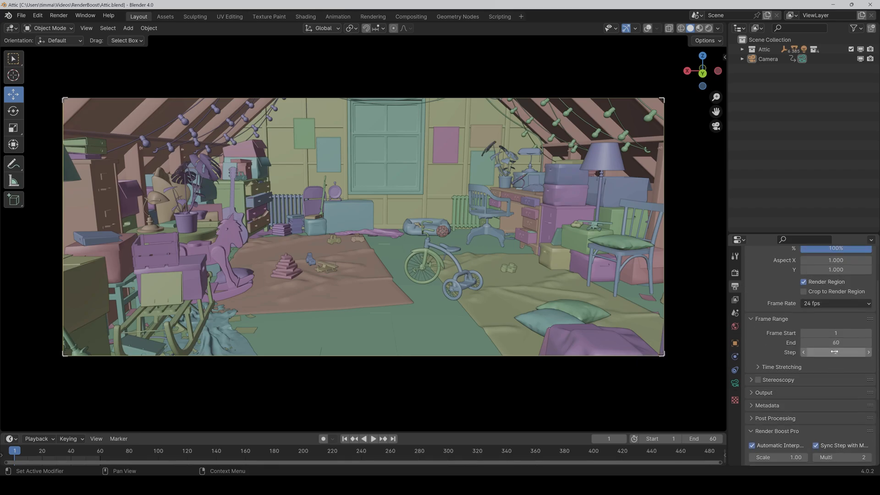
pyautogui.moveTo(835, 357)
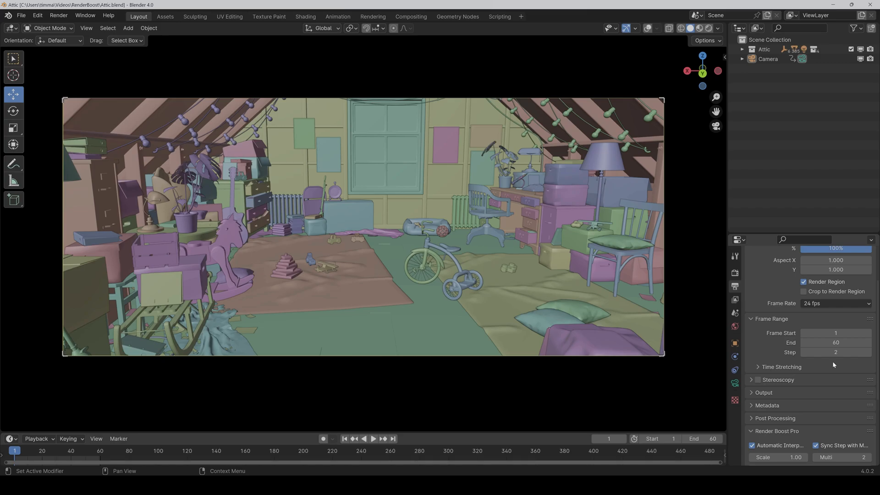
# Scroll the properties back down to the Render Boost Pro panel
pyautogui.scroll(-3)
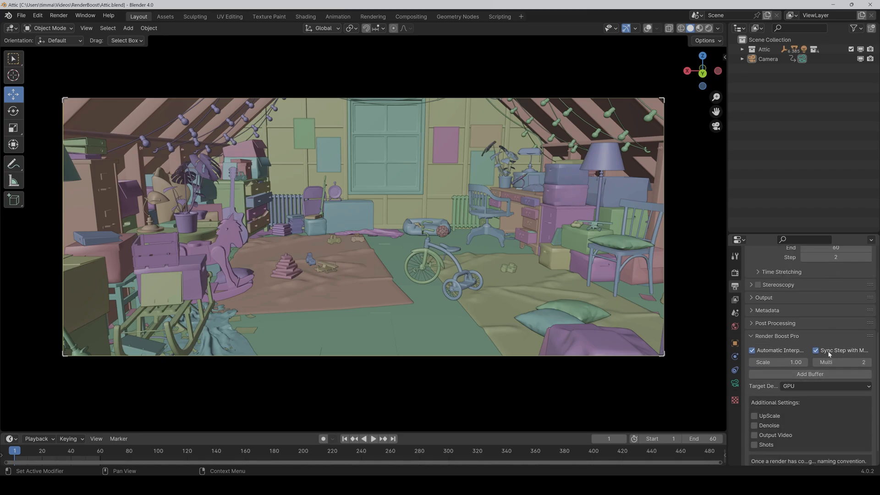
pyautogui.moveTo(842, 362)
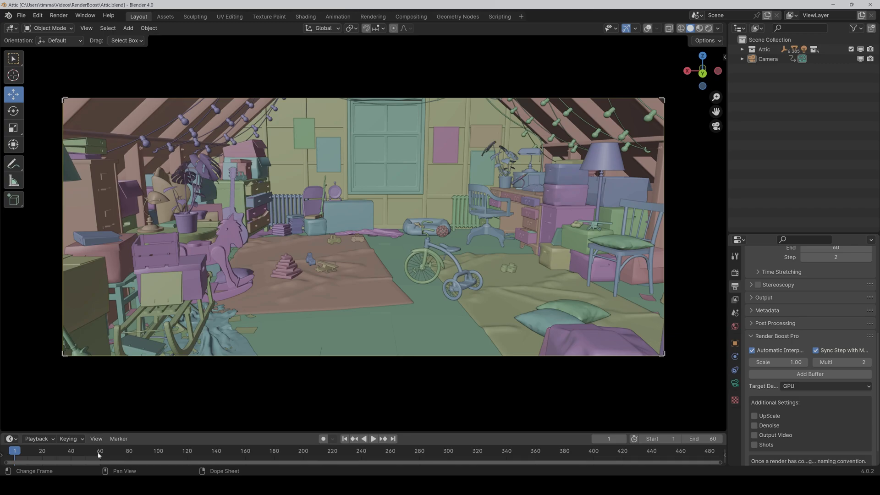
pyautogui.moveTo(95, 456)
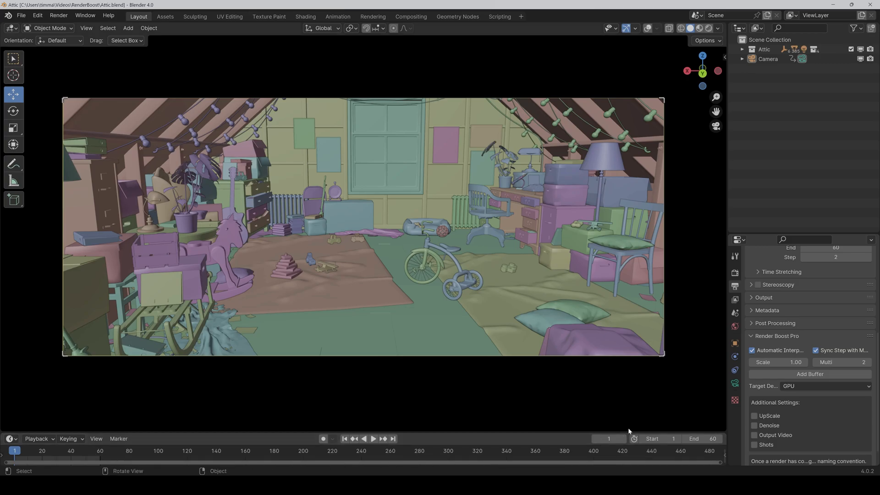
# Disable Automatic Interpolation and add a buffer frame, extending End to 61
pyautogui.click(753, 350)
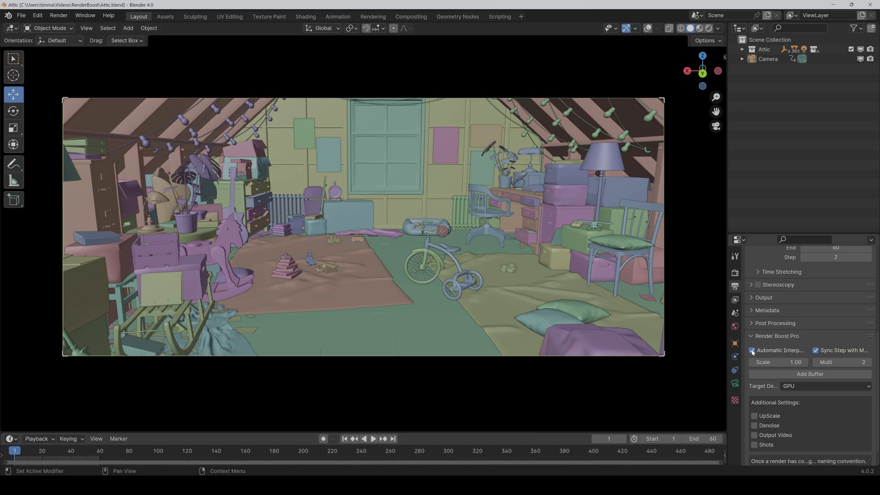
pyautogui.click(754, 350)
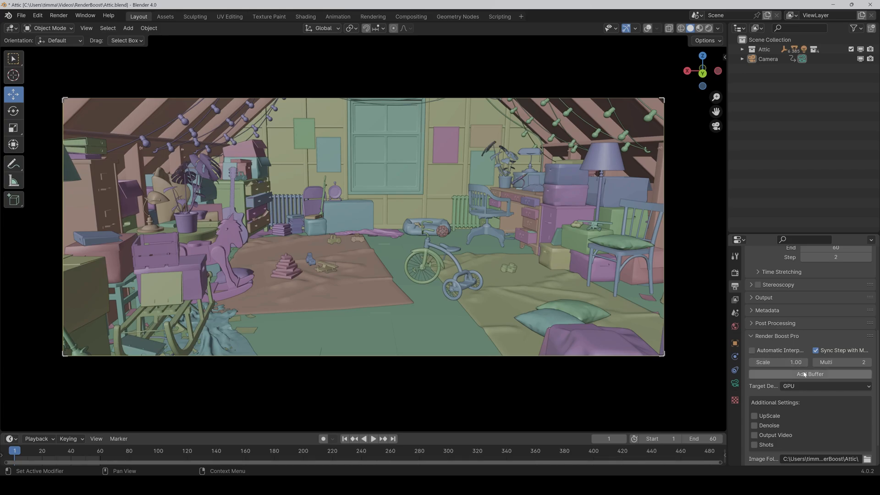
pyautogui.click(809, 374)
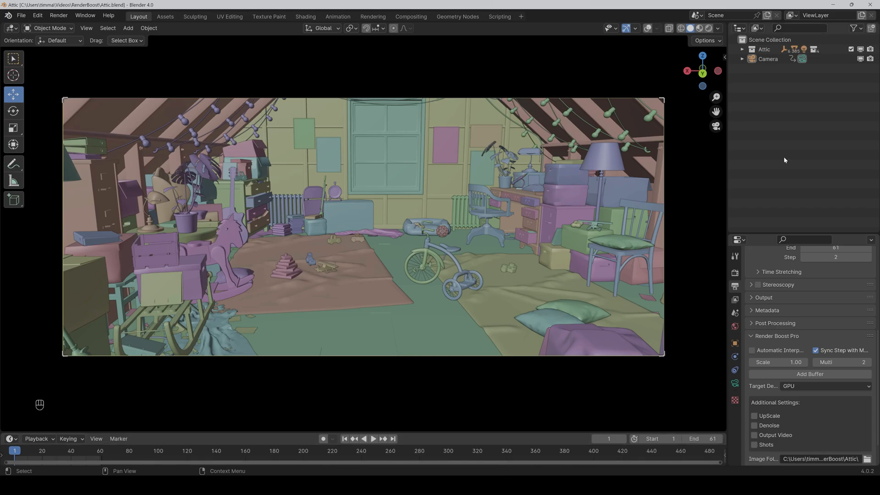
pyautogui.scroll(-3)
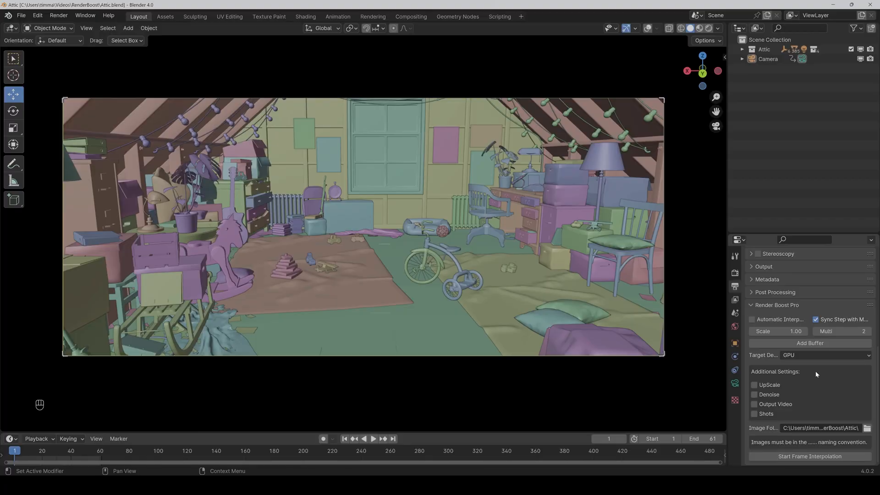
pyautogui.moveTo(781, 402)
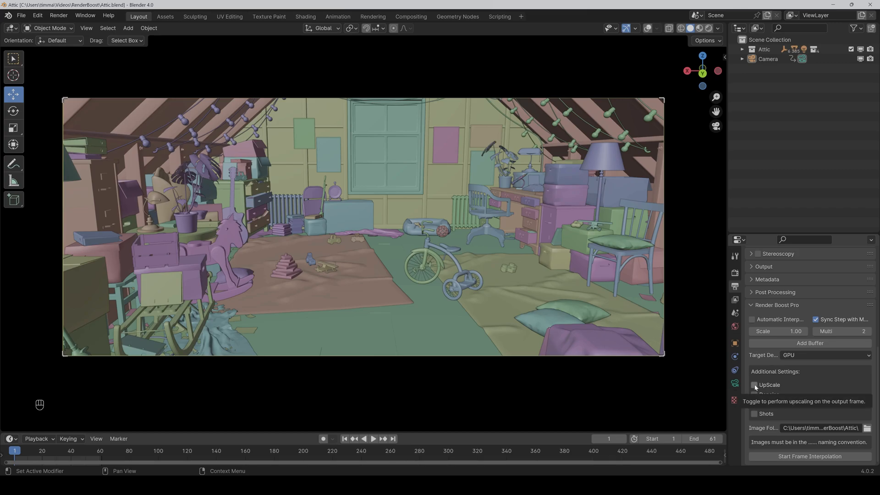
# Enable UpScale with Sync Resolution on in Additional Settings
pyautogui.click(753, 384)
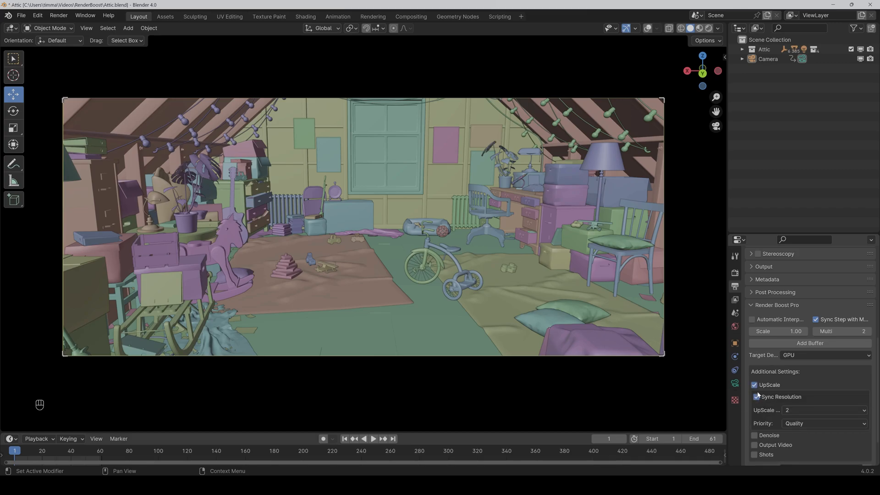
pyautogui.click(754, 397)
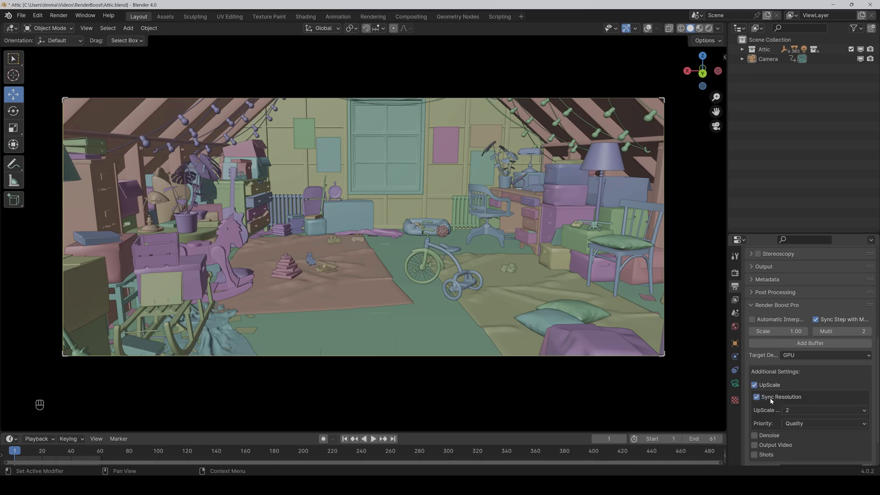
pyautogui.moveTo(770, 399)
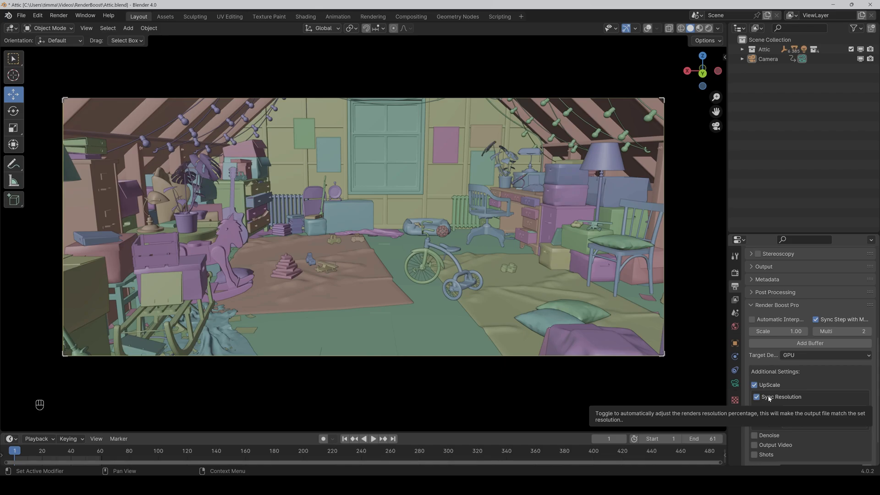
pyautogui.click(753, 397)
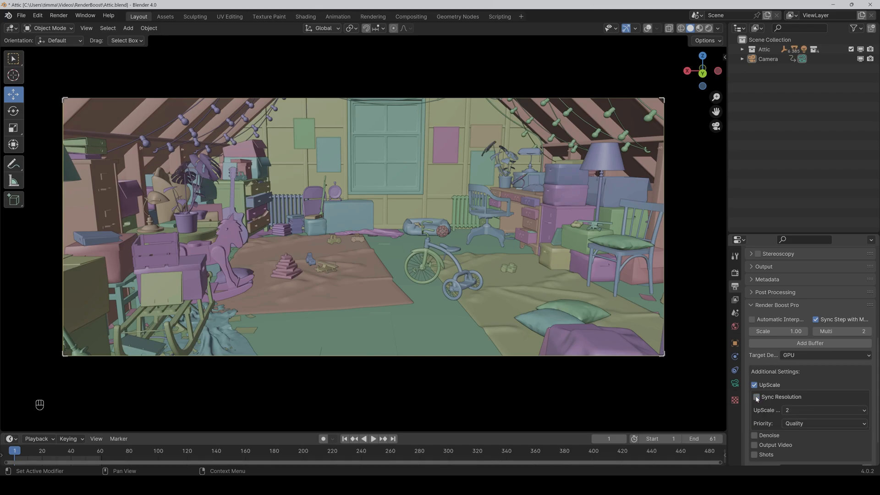
pyautogui.click(754, 397)
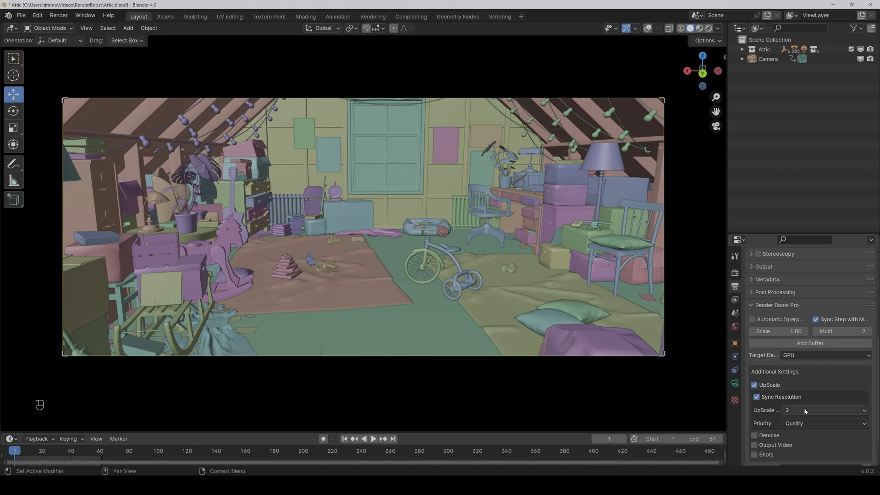
# Keep the upscale factor at 2 and set Priority to Quality
pyautogui.click(825, 410)
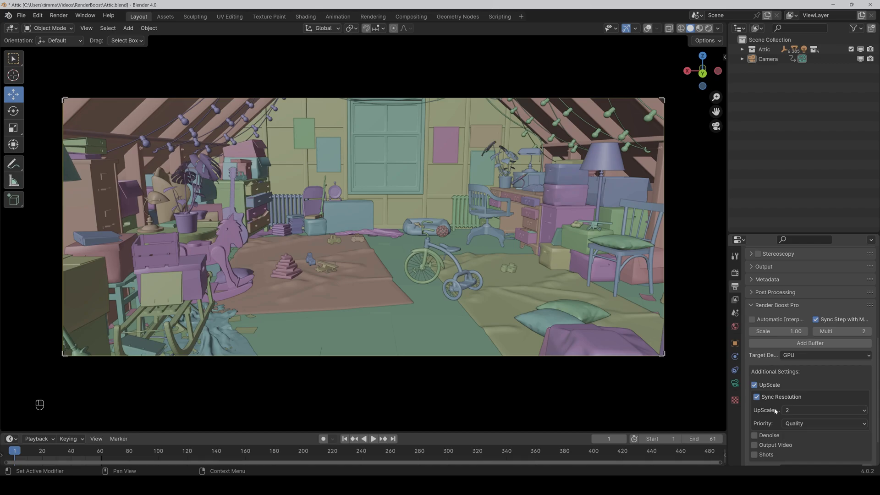
pyautogui.moveTo(776, 426)
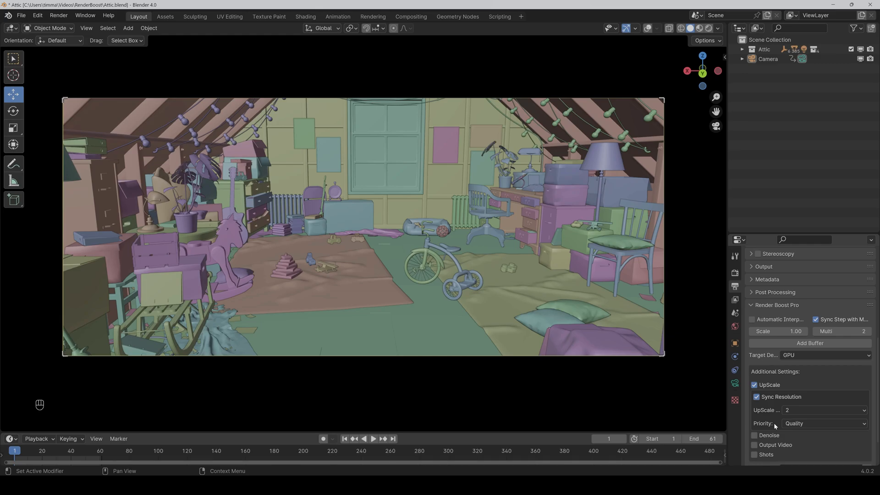
pyautogui.click(825, 423)
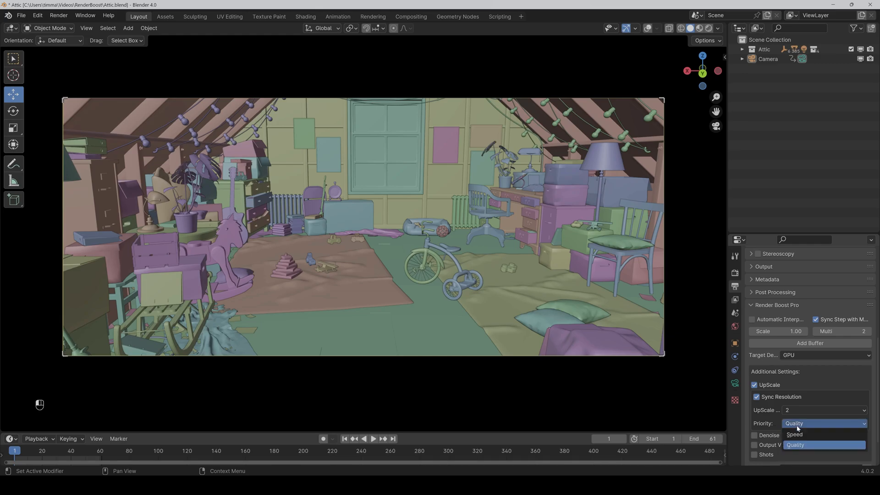
pyautogui.click(796, 444)
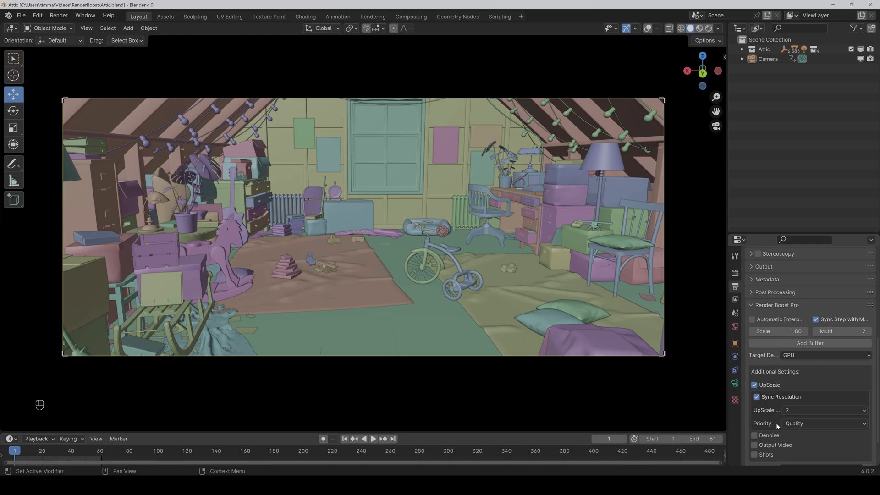
# Re-enable Automatic Interpolation in the Render Boost Pro panel
pyautogui.scroll(-3)
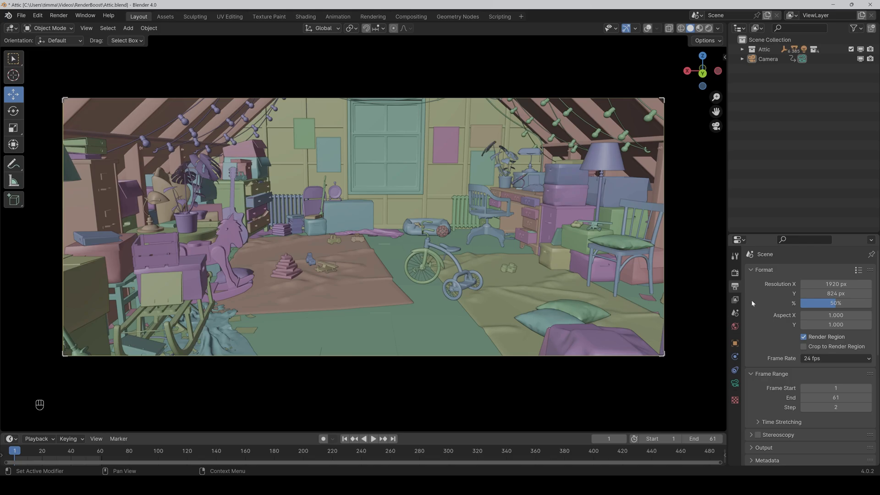
pyautogui.scroll(-3)
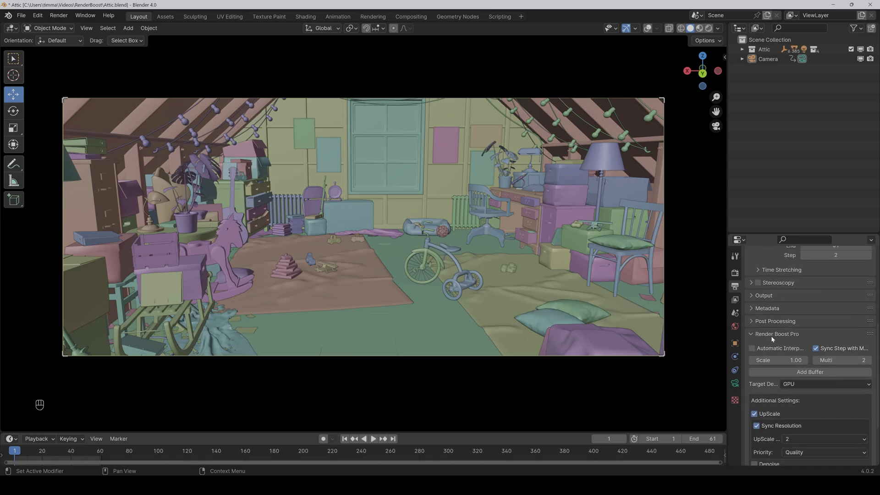
pyautogui.scroll(-3)
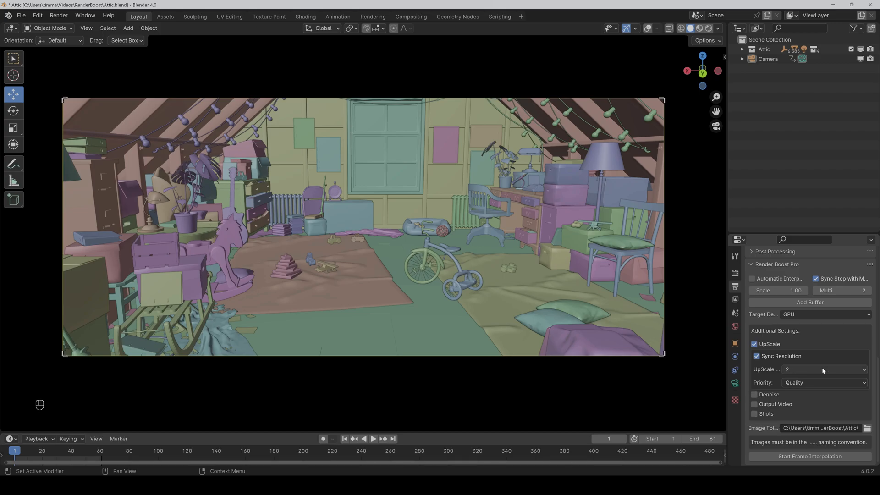
pyautogui.click(824, 369)
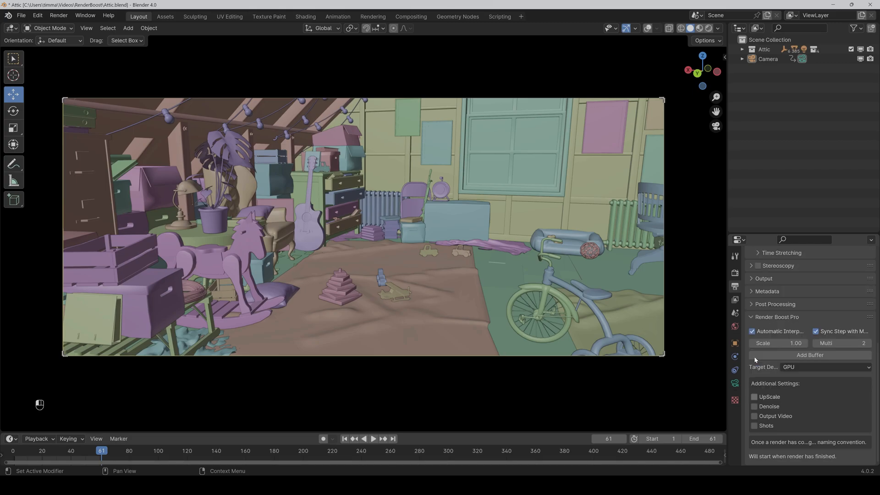
pyautogui.click(754, 407)
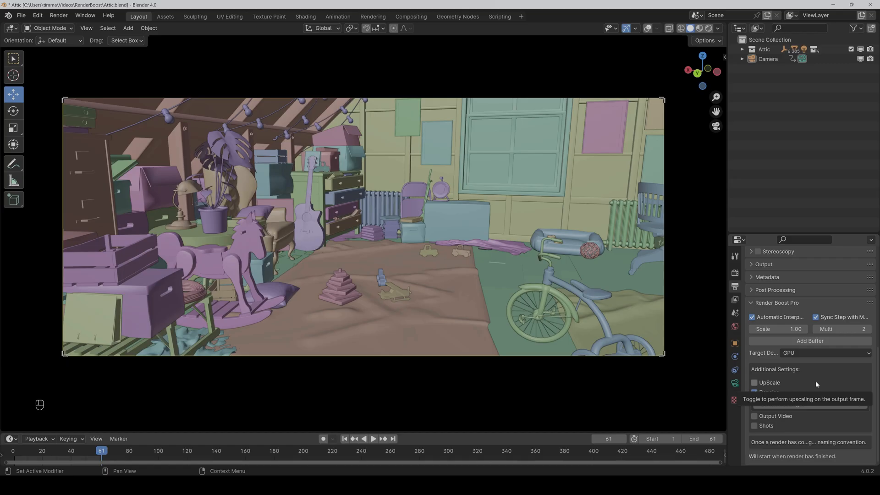
pyautogui.click(754, 392)
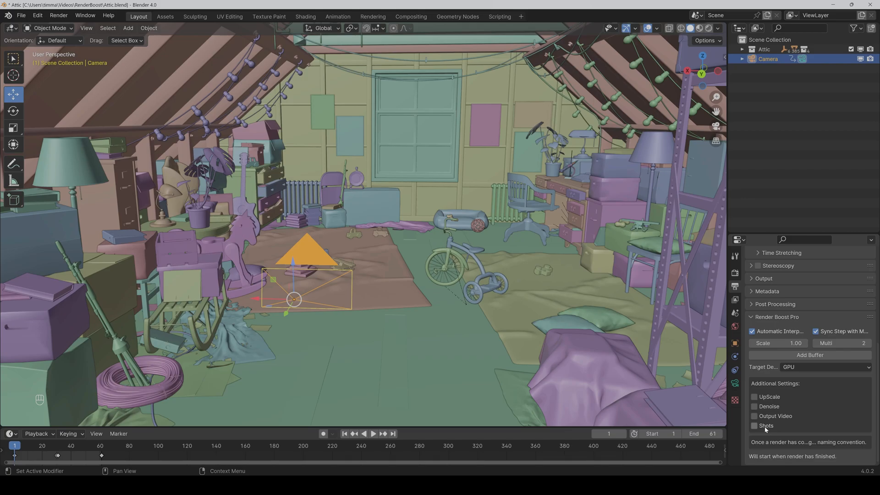
# Enable the Shots option and step the timeline forward one frame
pyautogui.click(754, 425)
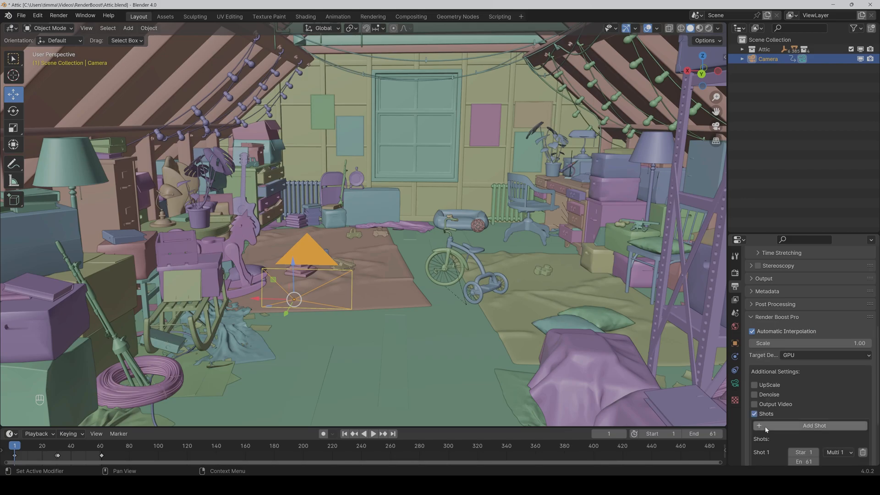
pyautogui.scroll(-3)
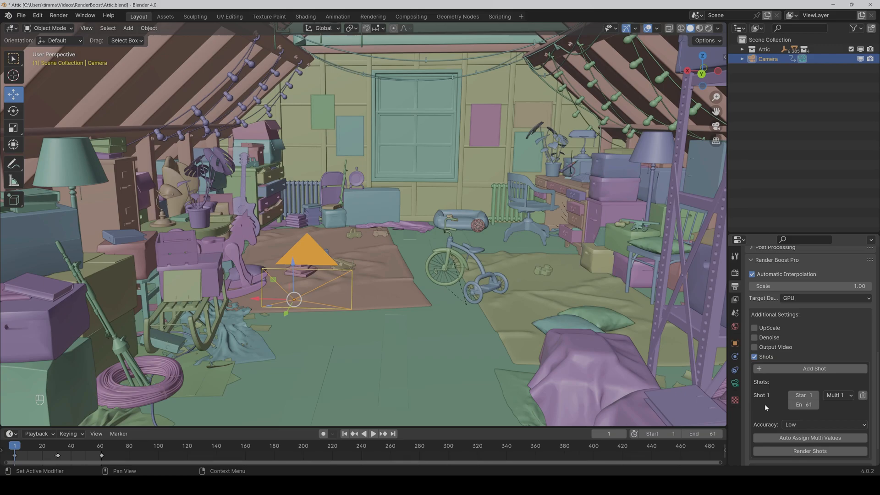
pyautogui.press('Space')
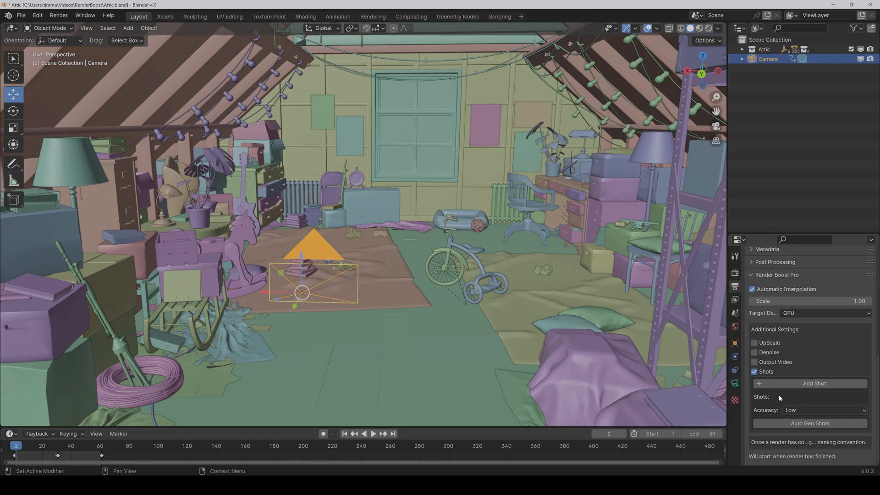
pyautogui.moveTo(810, 423)
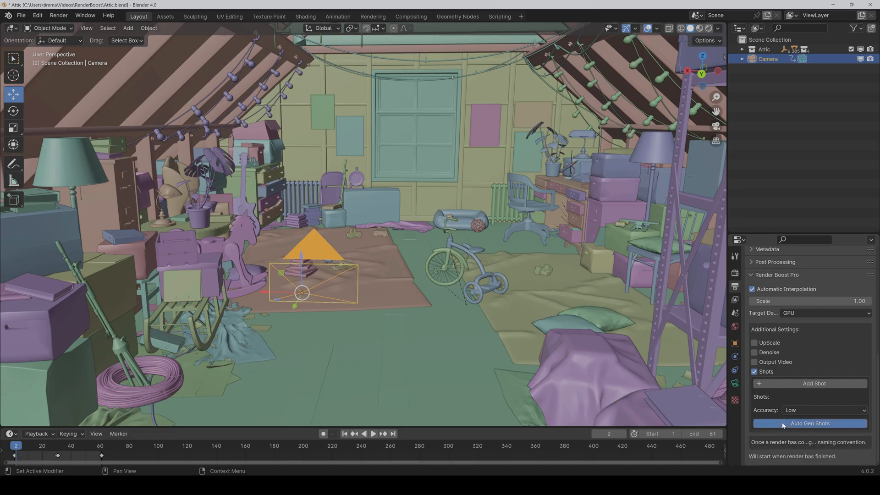
# Auto-generate shots from the animation at the default accuracy
pyautogui.click(811, 423)
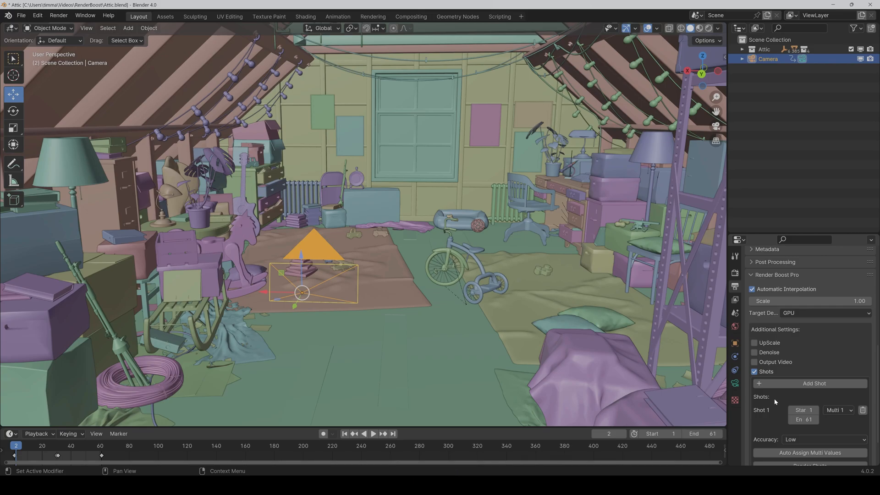
pyautogui.scroll(-3)
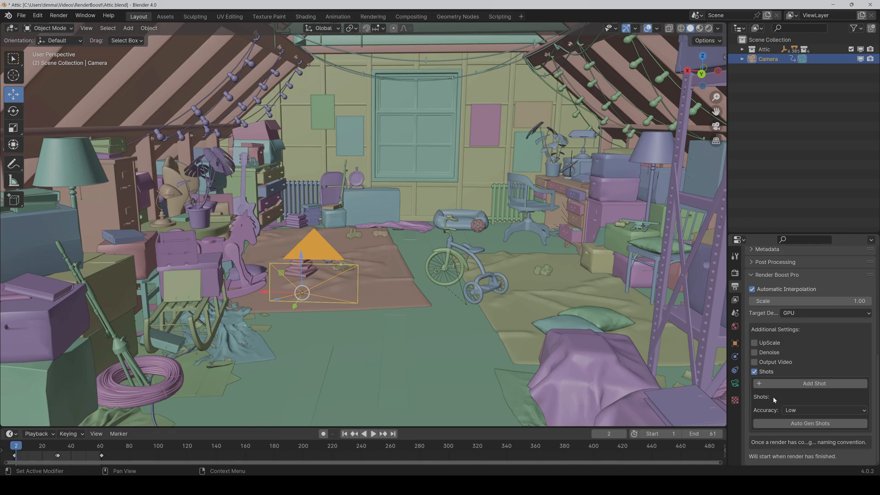
# Set shot detection Accuracy to High and regenerate, giving Shot 1 over frames 1–61 at multiplier 5
pyautogui.click(824, 409)
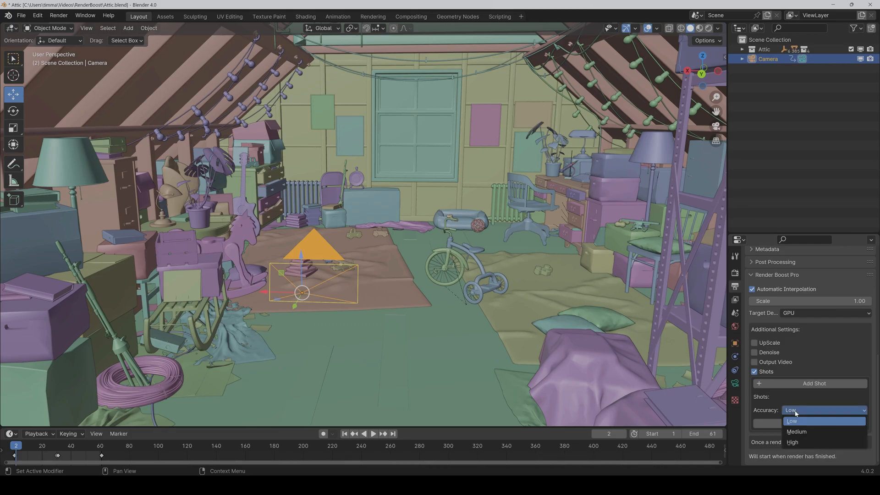
pyautogui.click(792, 443)
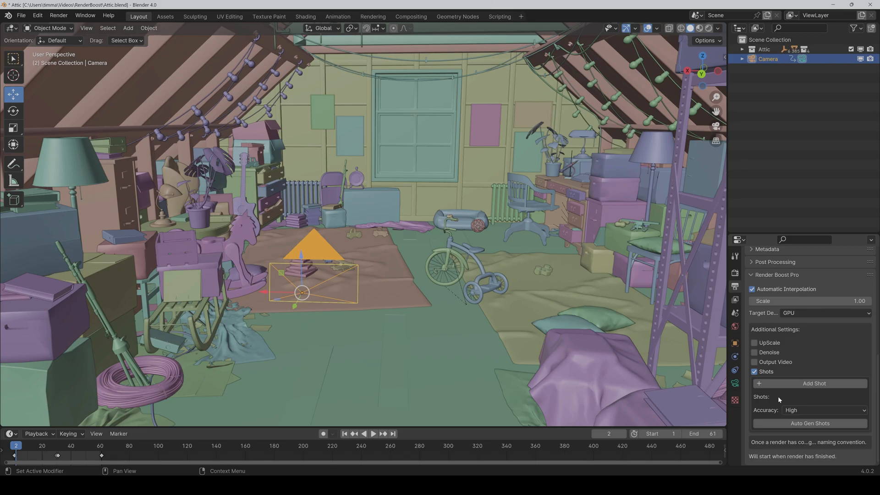
pyautogui.click(810, 383)
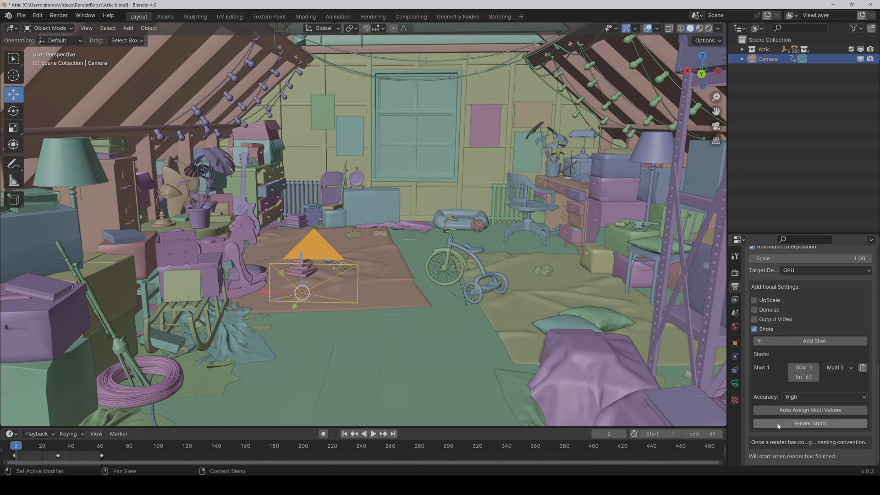